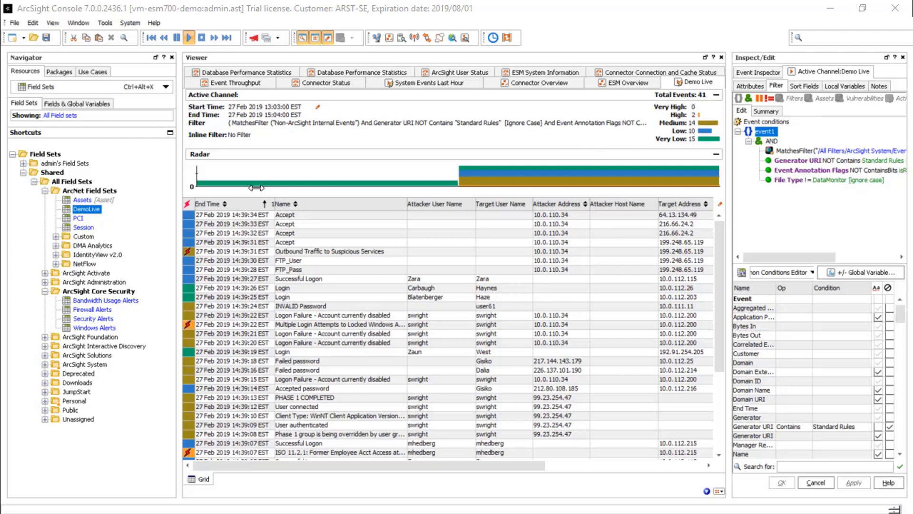
mouse_move(334, 234)
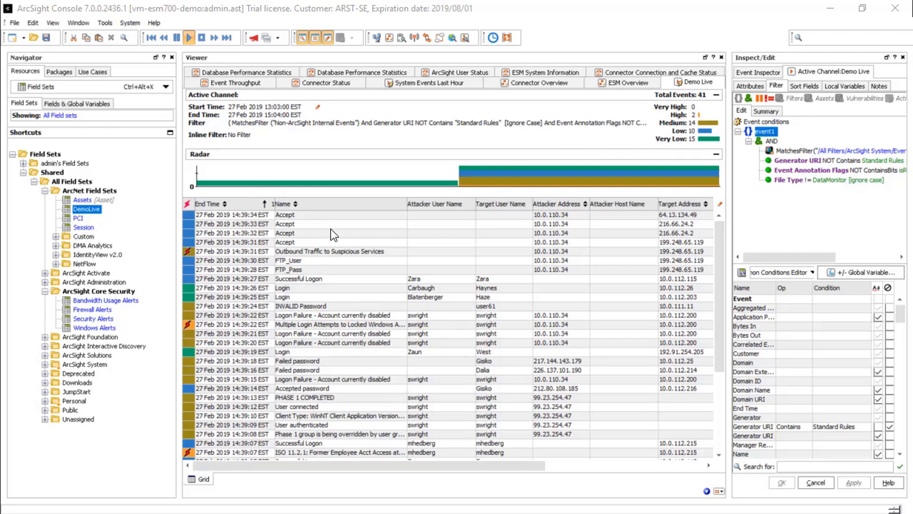
mouse_move(457, 227)
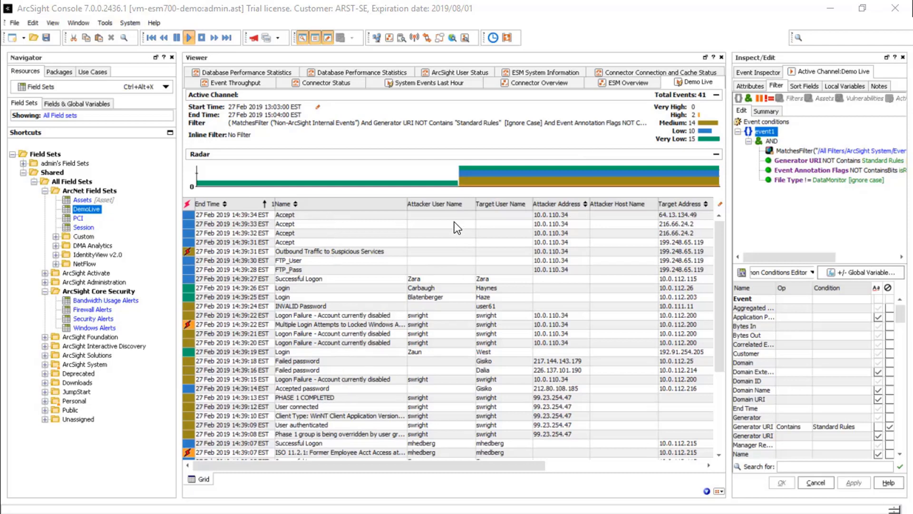
mouse_move(522, 295)
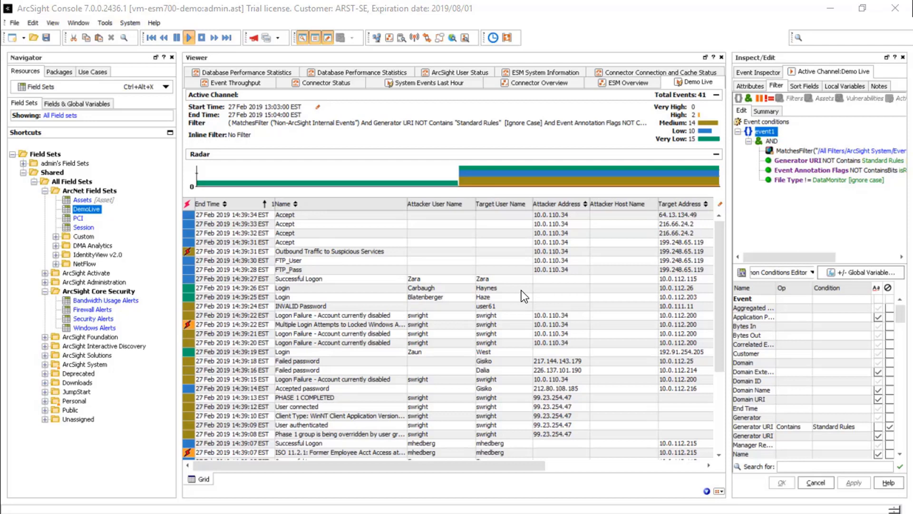
mouse_move(449, 322)
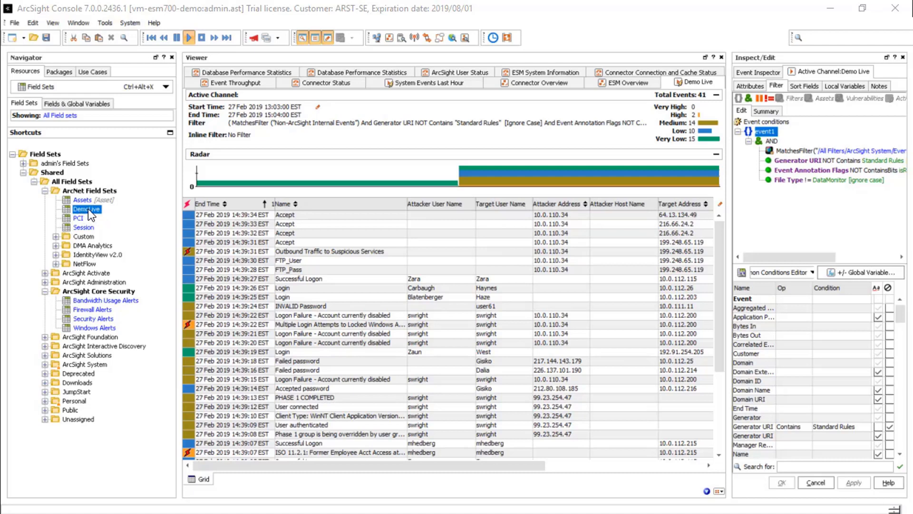
mouse_move(117, 138)
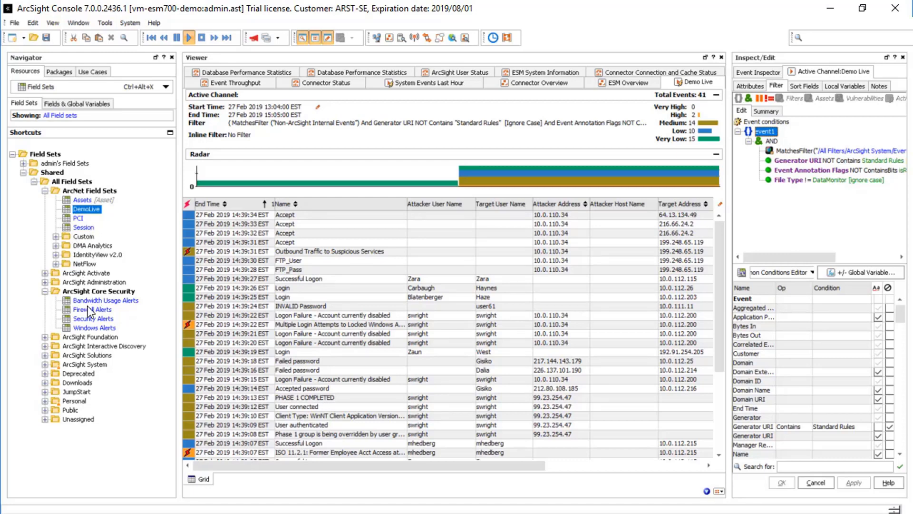
mouse_move(88, 311)
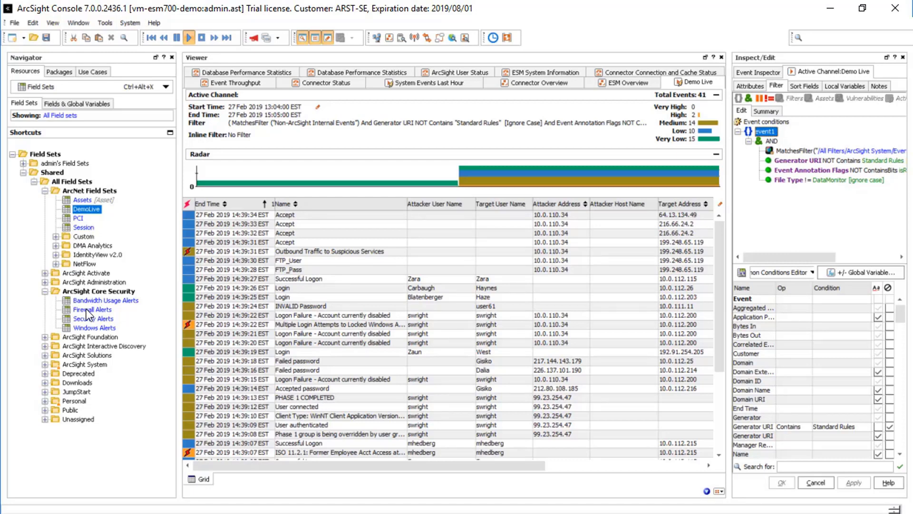
- Make Firewall Alerts the Demo Live grid's current field set and review its columns
right_click(91, 310)
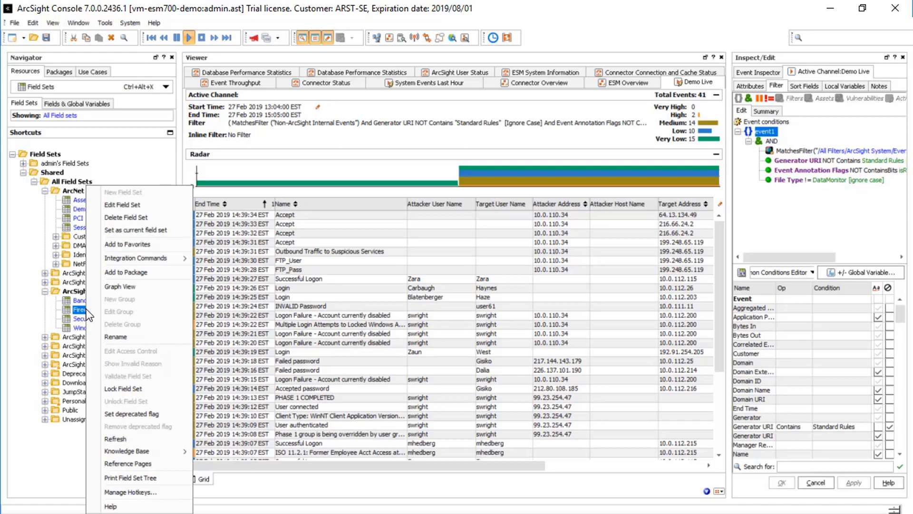
mouse_move(136, 229)
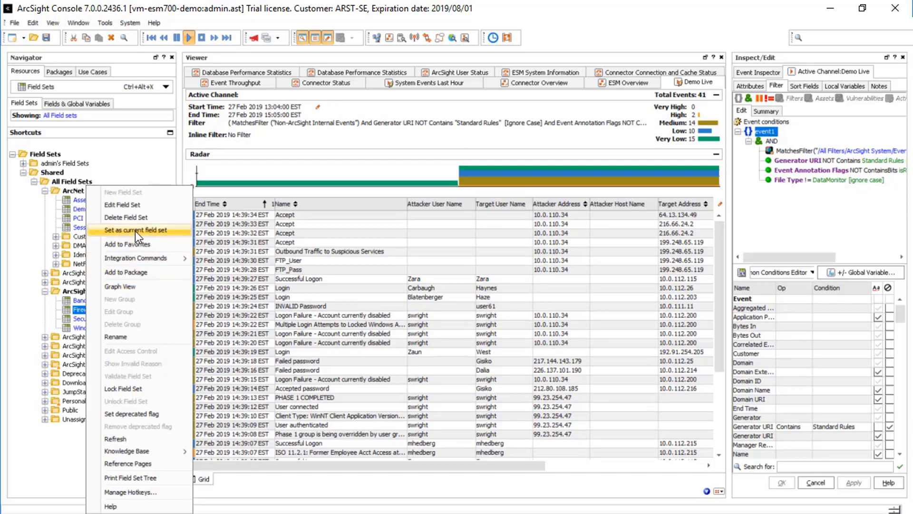
left_click(135, 230)
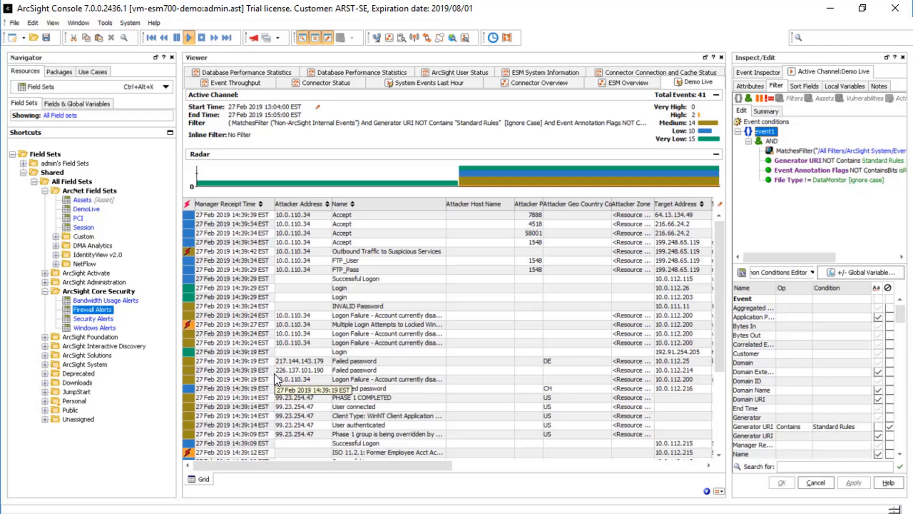
scroll("right", 3)
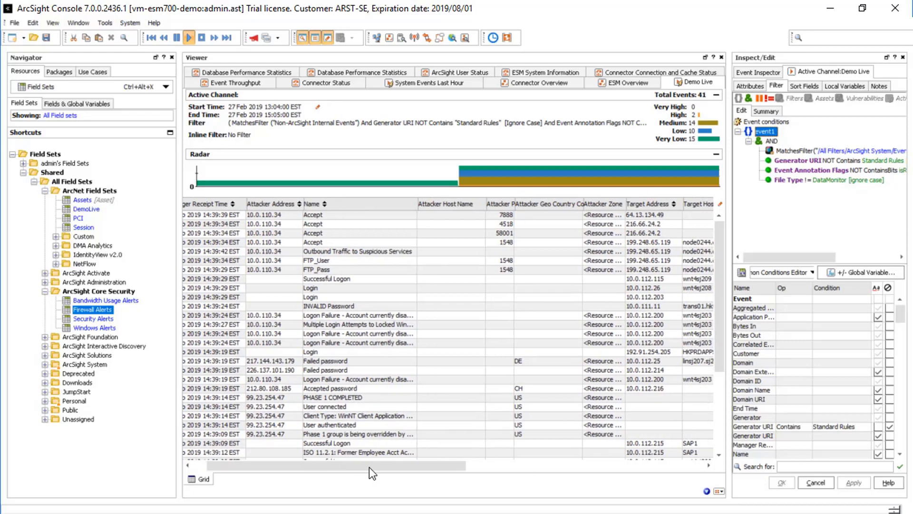
scroll("right", 3)
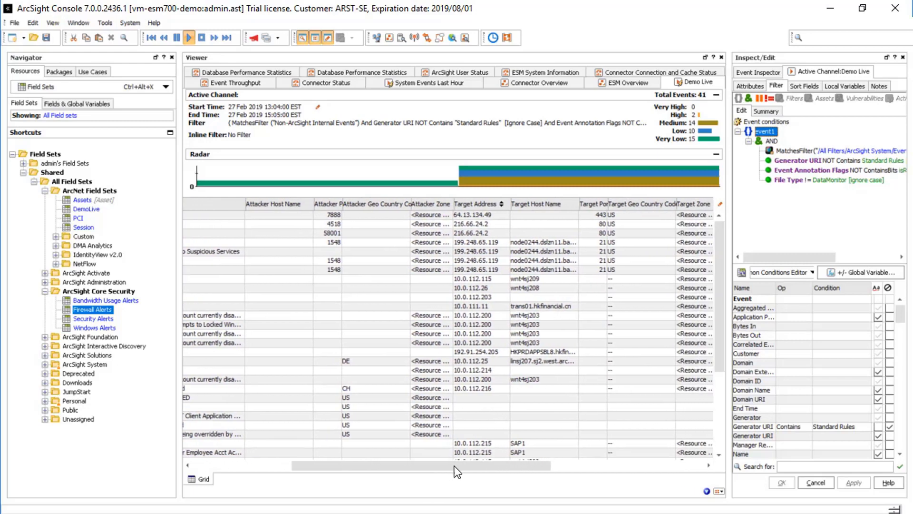
scroll("right", 3)
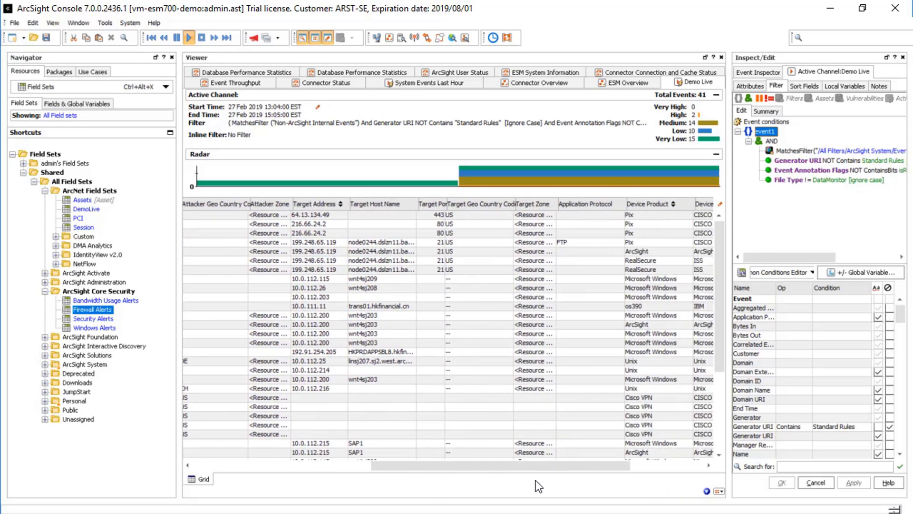
scroll("right", 3)
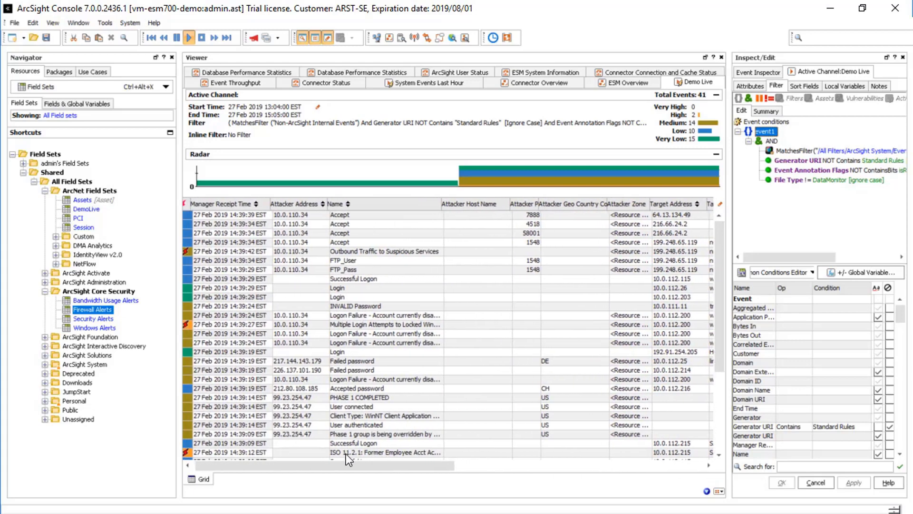
scroll("up", 3)
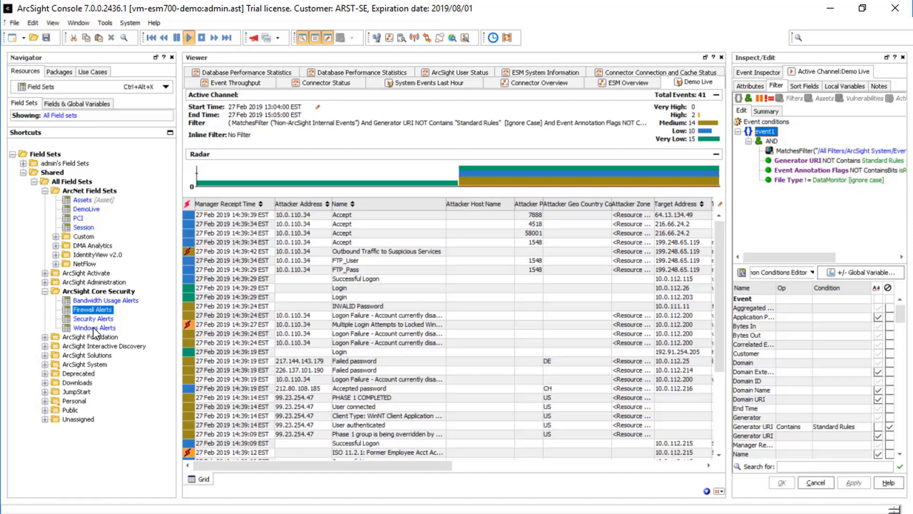
- Make Windows Alerts the grid's current field set and review Category Behavior, Outcome, Event Class ID columns
right_click(94, 327)
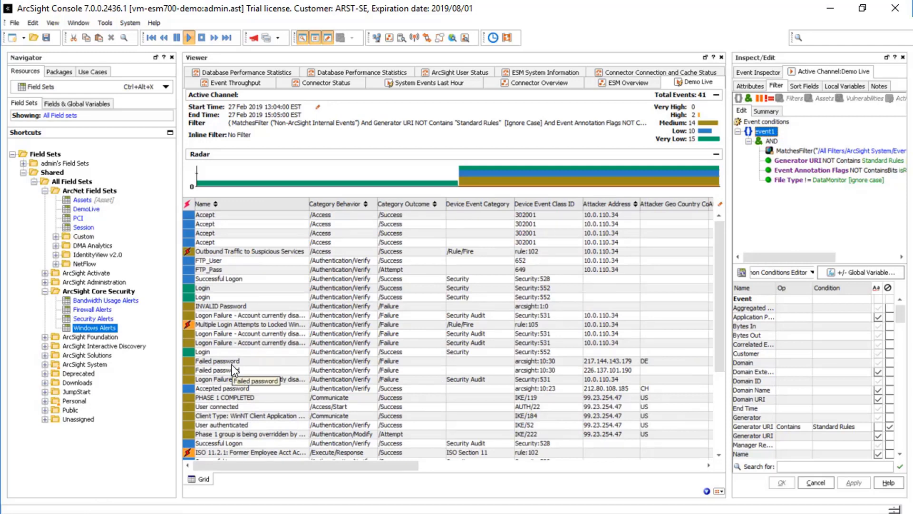
mouse_move(277, 470)
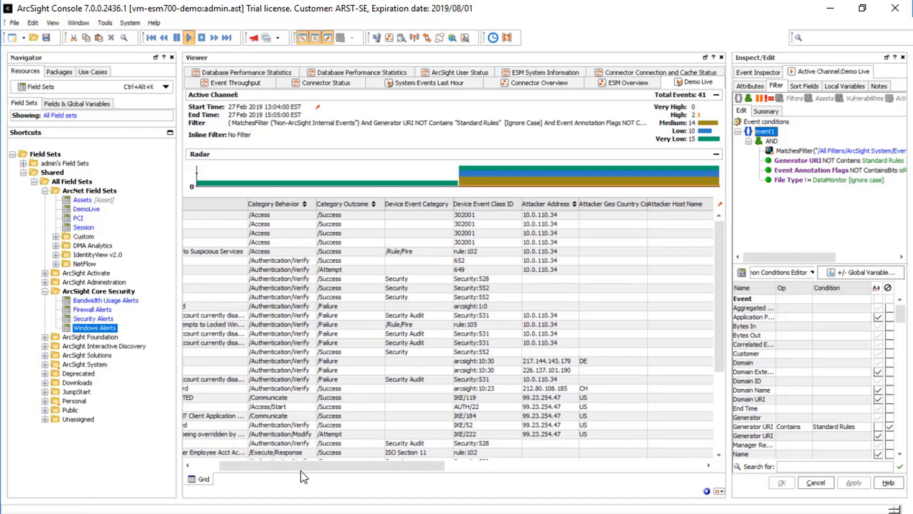
scroll("right", 3)
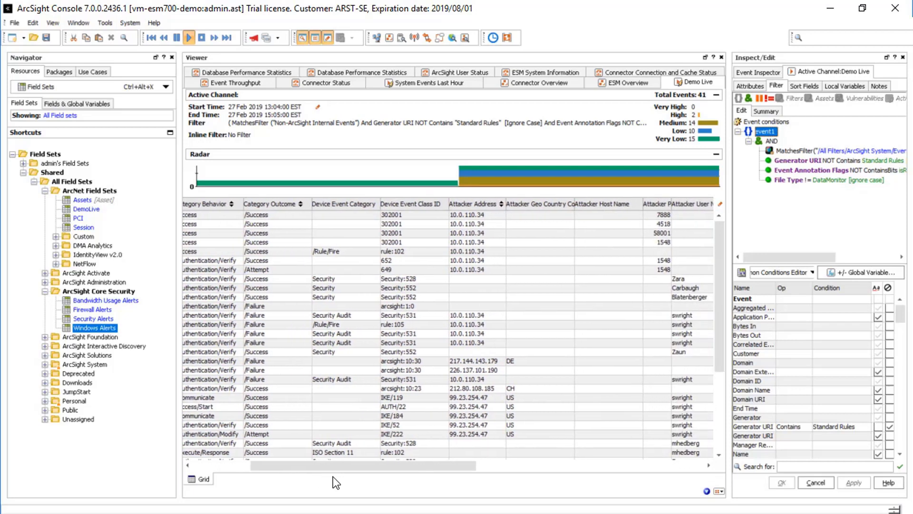
scroll("right", 3)
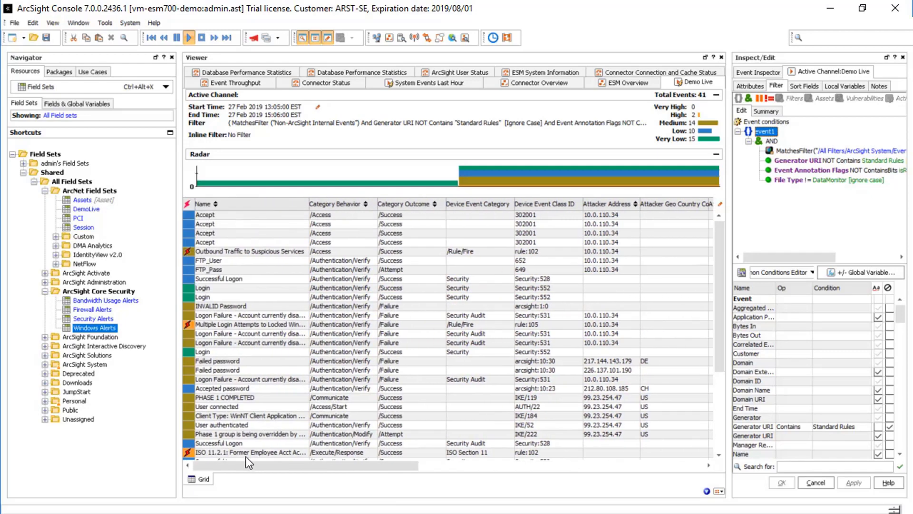
mouse_move(250, 457)
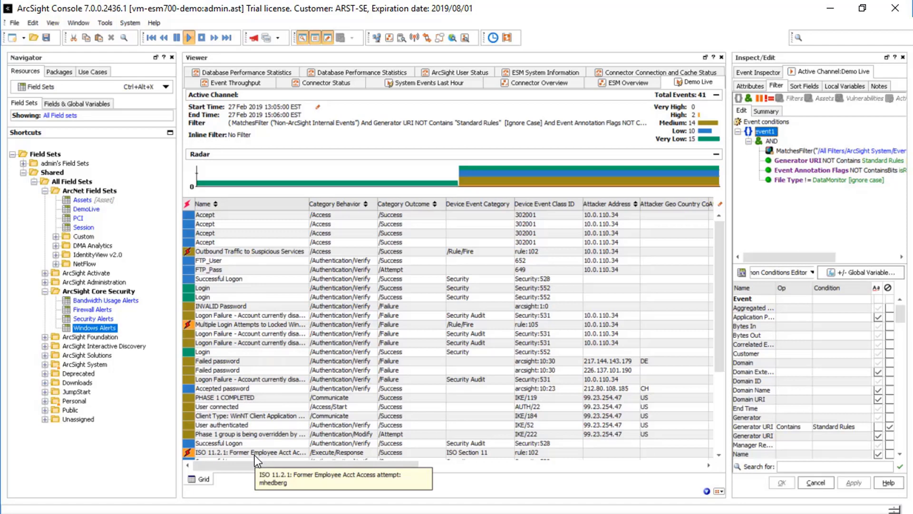
mouse_move(755, 94)
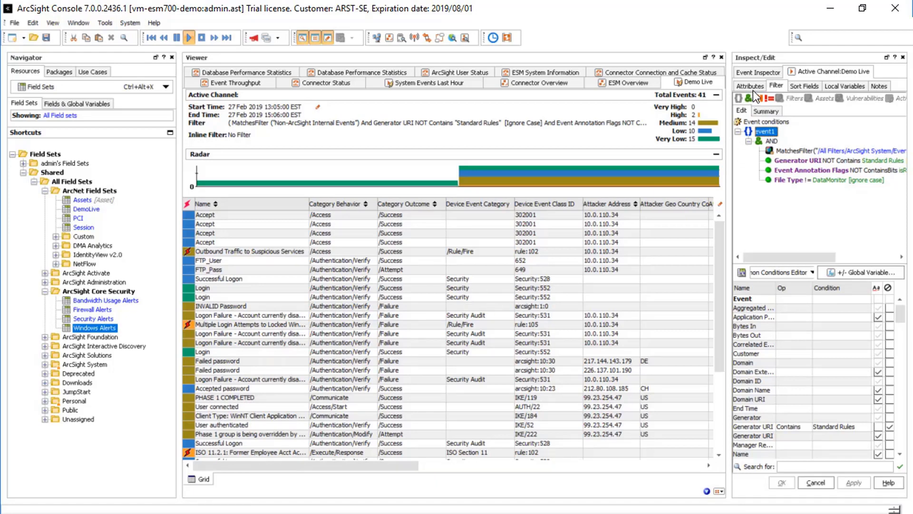
- Review the channel's Attributes and its Default Field Set chooser, keeping DemoLive as default
left_click(749, 86)
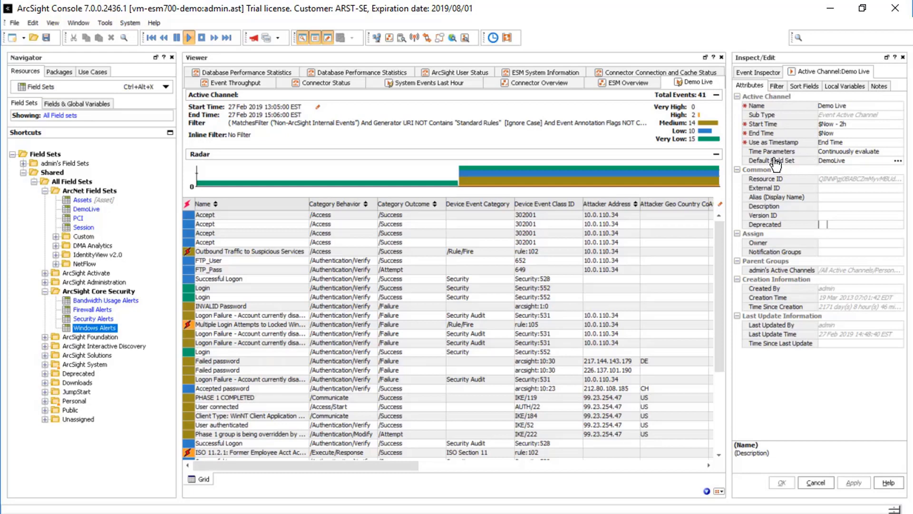
left_click(899, 161)
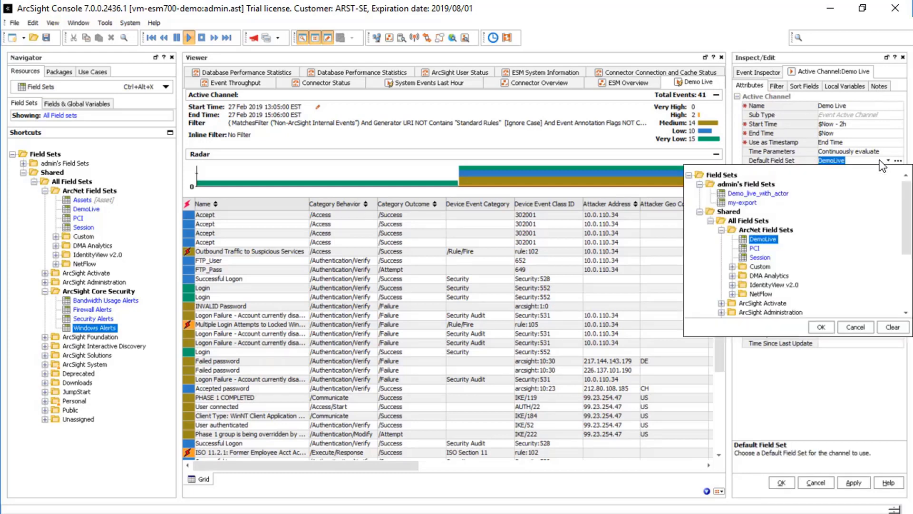
mouse_move(868, 167)
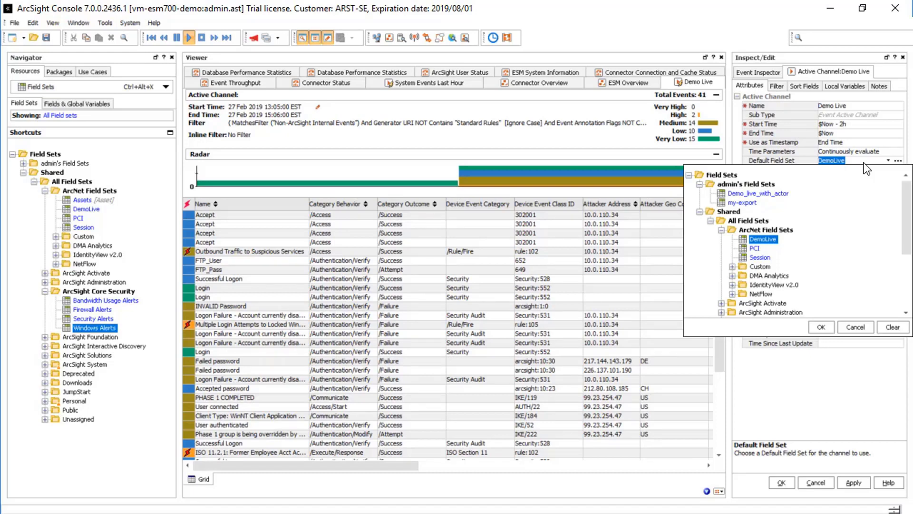
left_click(820, 327)
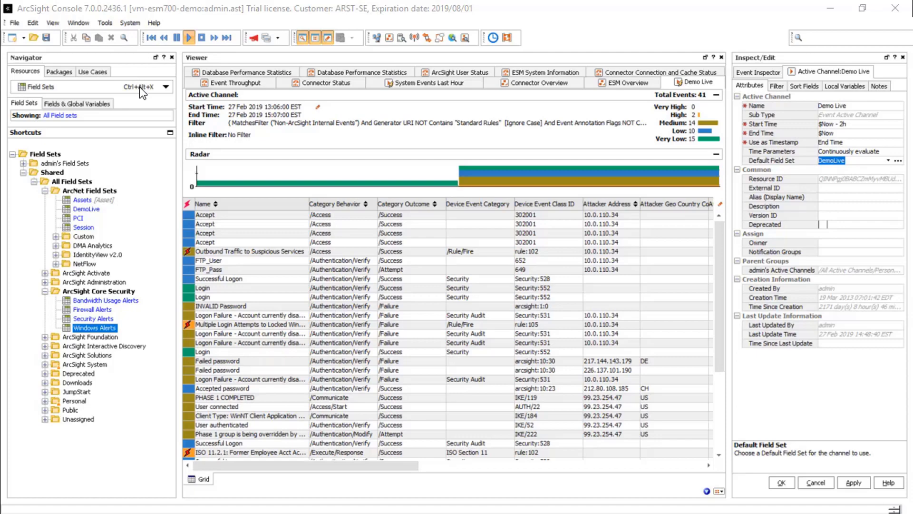
scroll("down", 3)
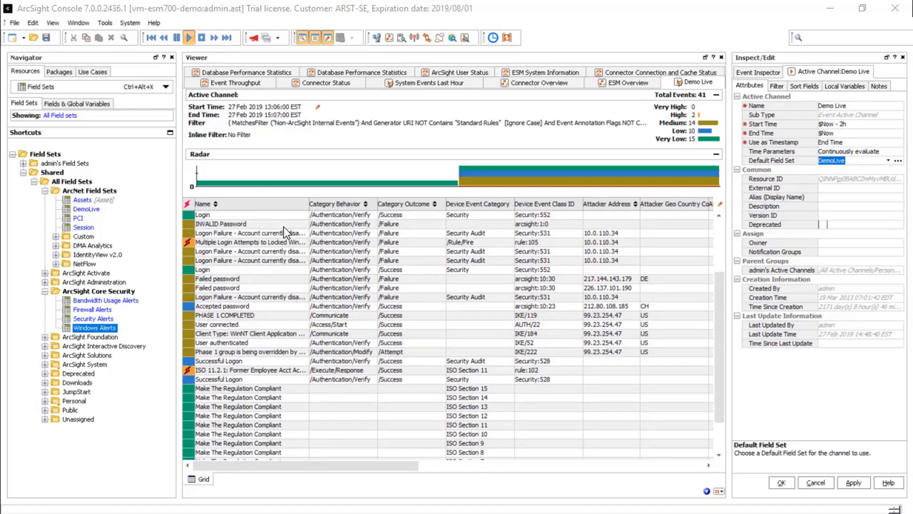
scroll("down", 3)
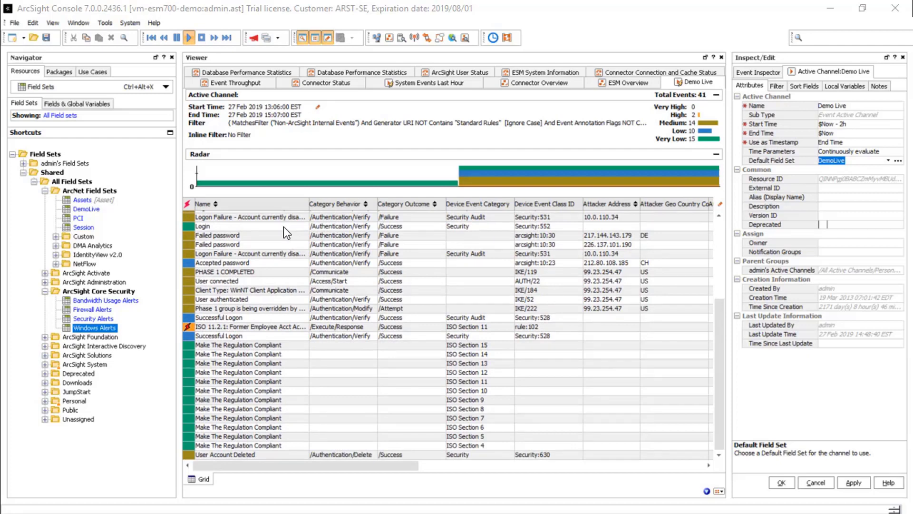
mouse_move(294, 364)
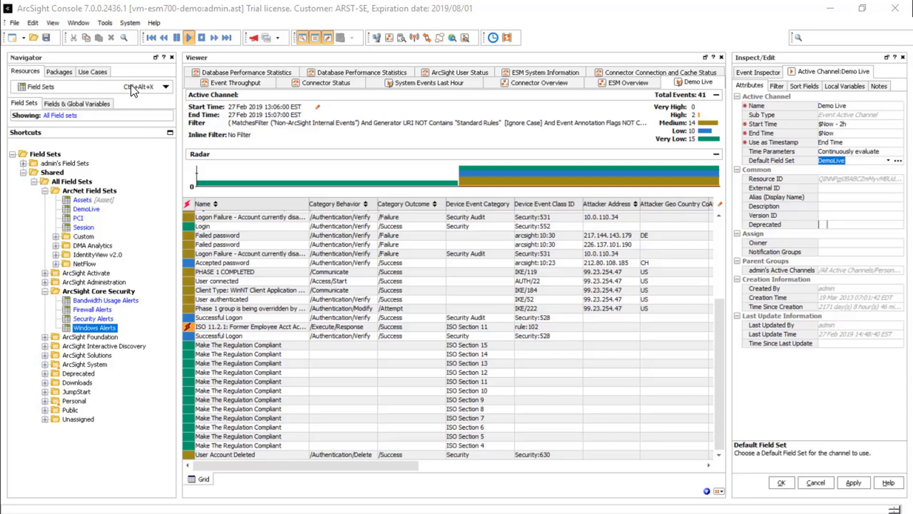
- Switch the Navigator to Filters and expand ArcSight Activate > Core > Common filter groups
left_click(165, 87)
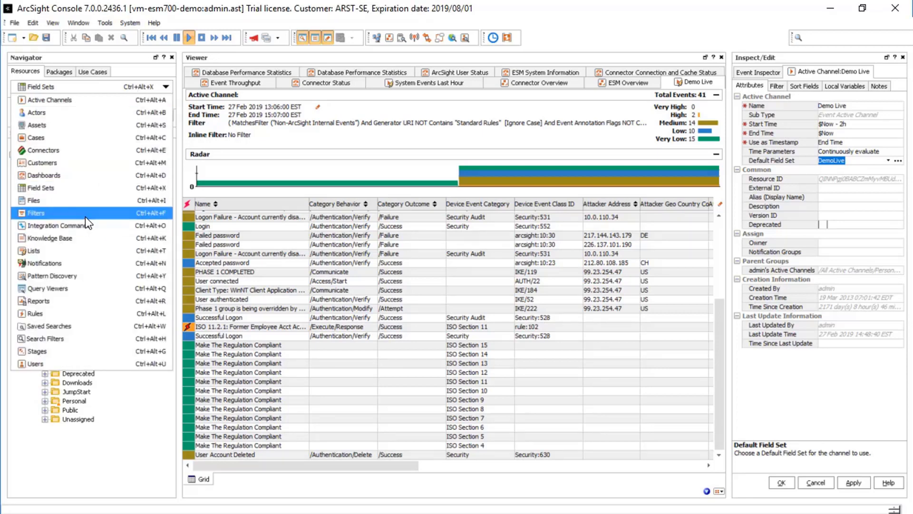
left_click(36, 212)
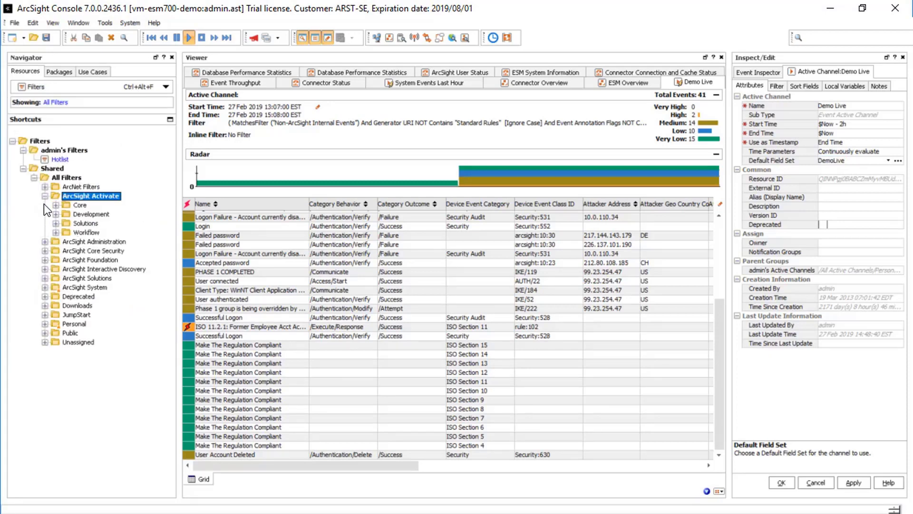
left_click(55, 205)
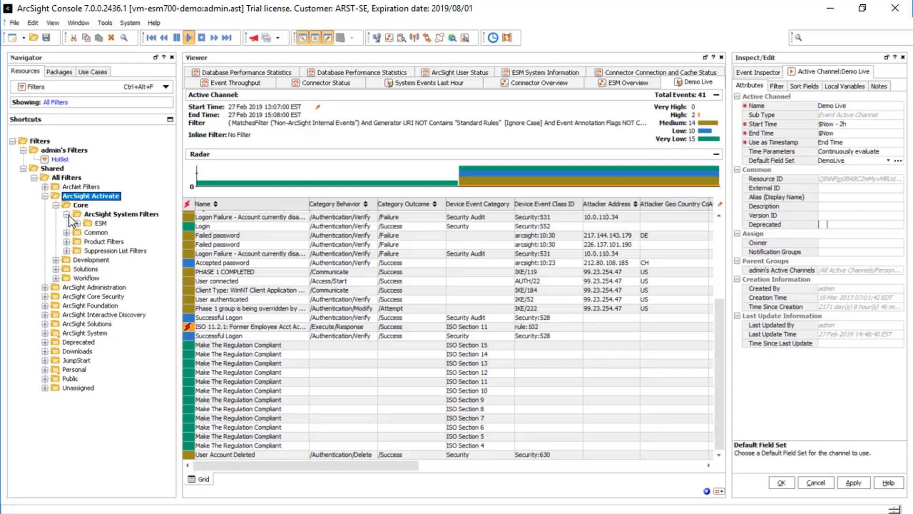
left_click(67, 231)
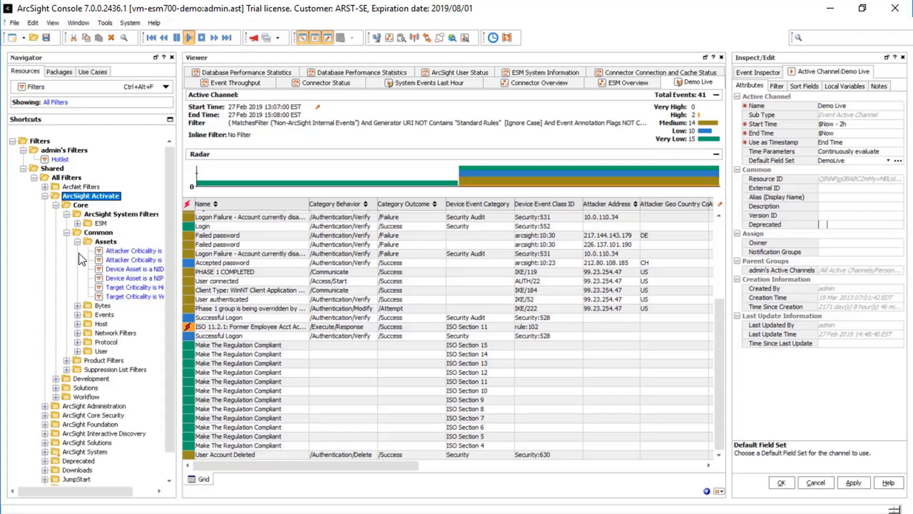
left_click(77, 314)
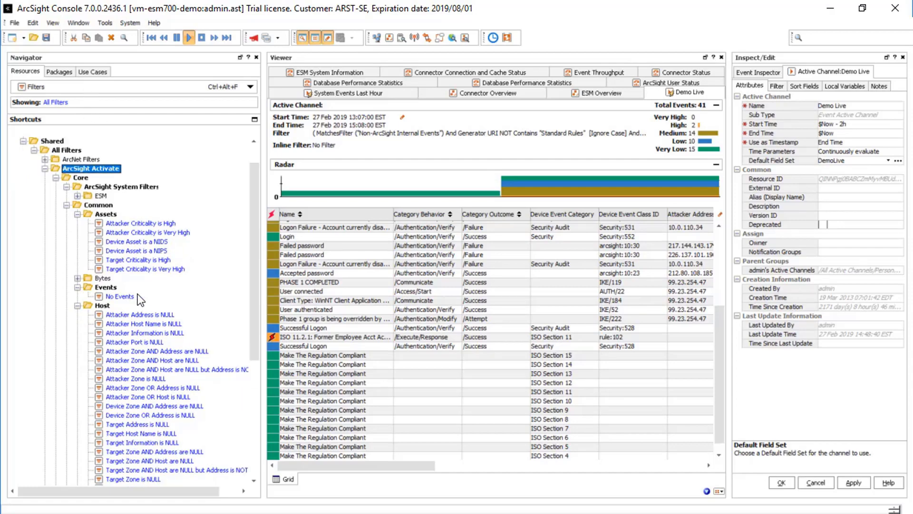
scroll("down", 3)
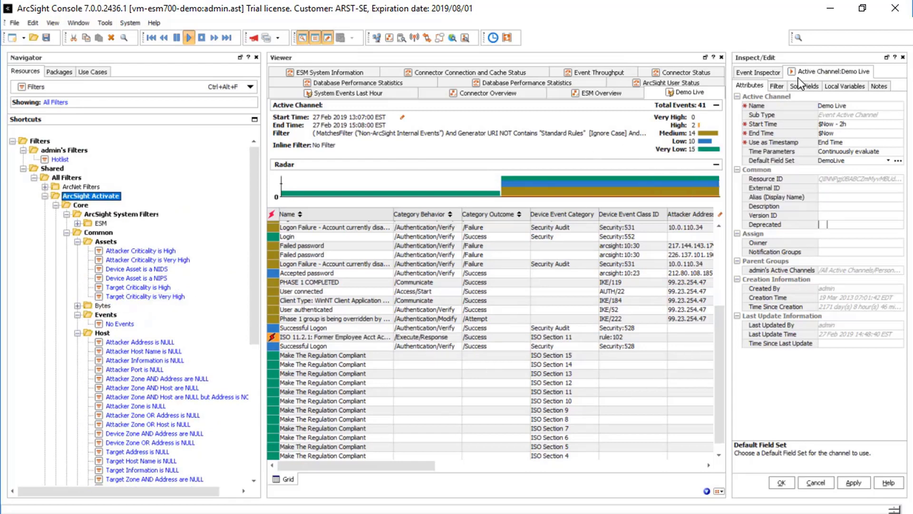
mouse_move(778, 93)
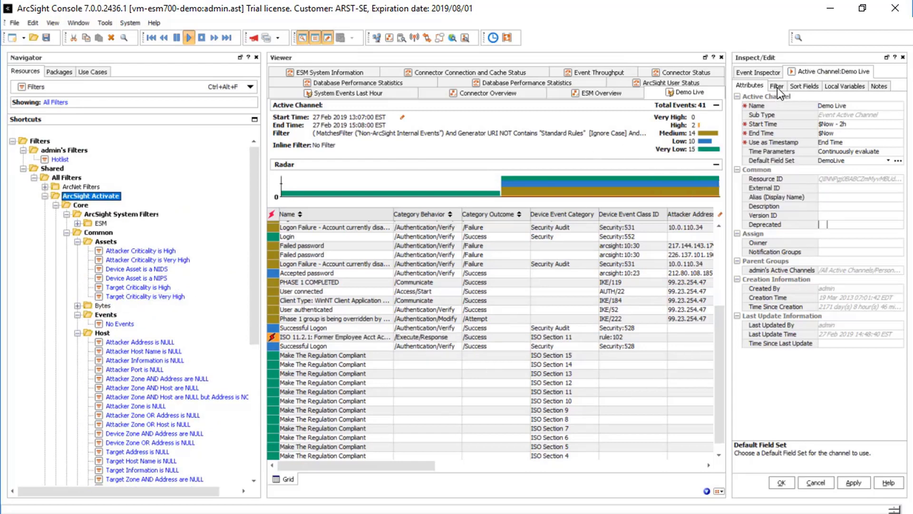
- Show the Demo Live channel's filter conditions, an AND group of four conditions
left_click(776, 86)
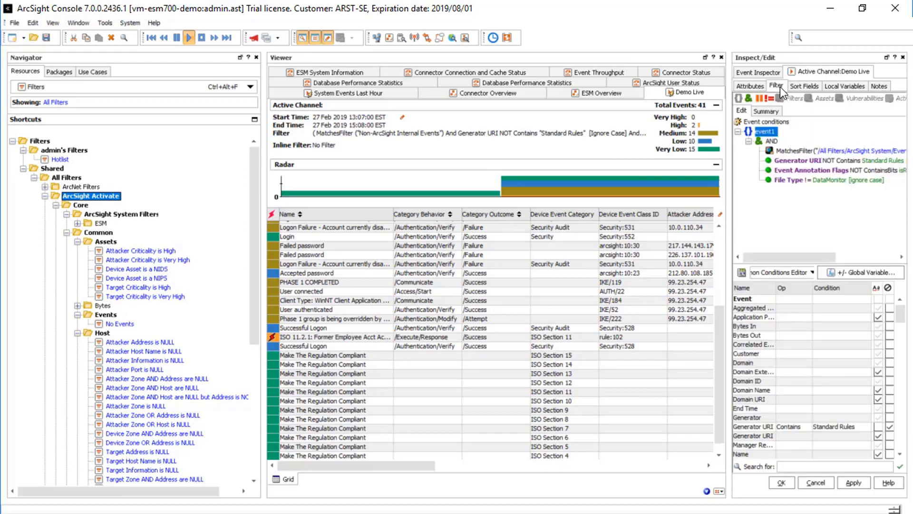
mouse_move(735, 235)
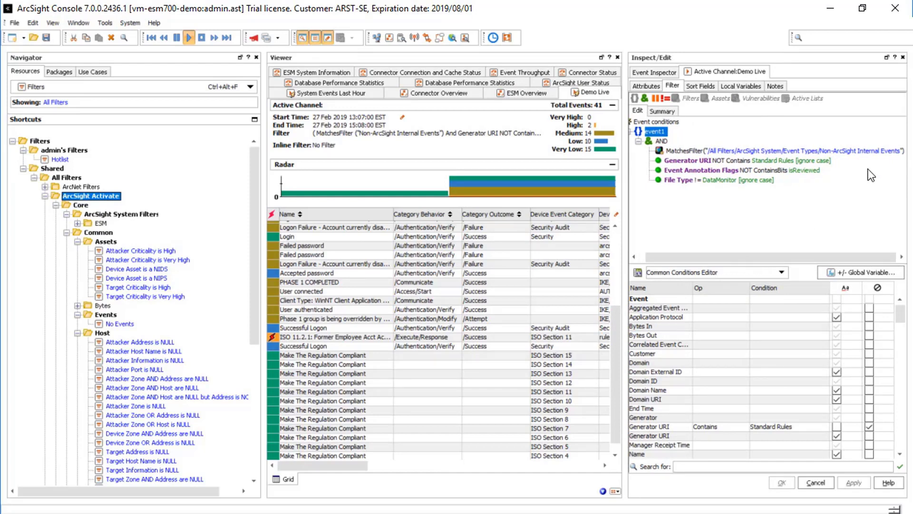
mouse_move(693, 160)
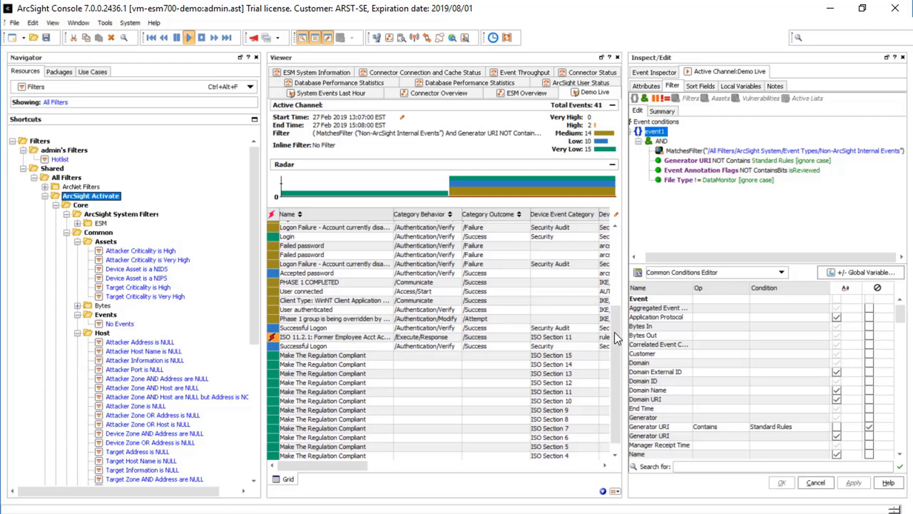
scroll("down", 3)
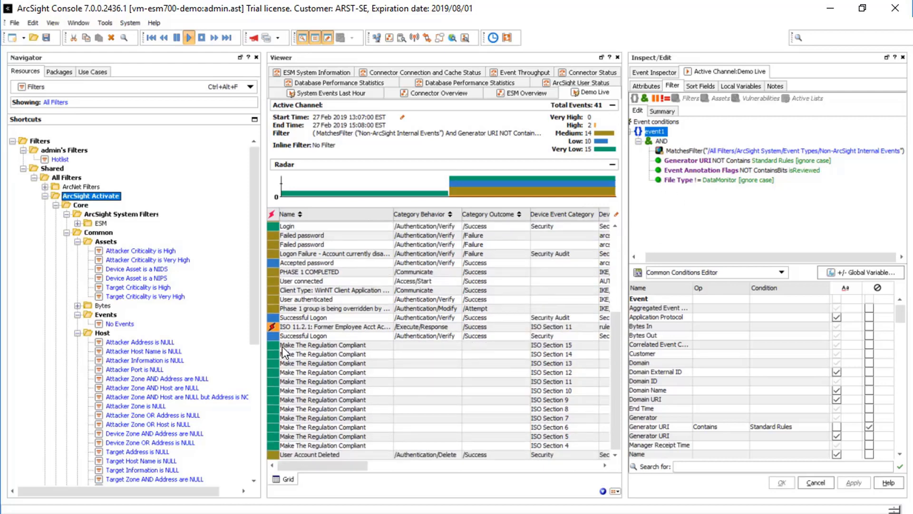
mouse_move(339, 353)
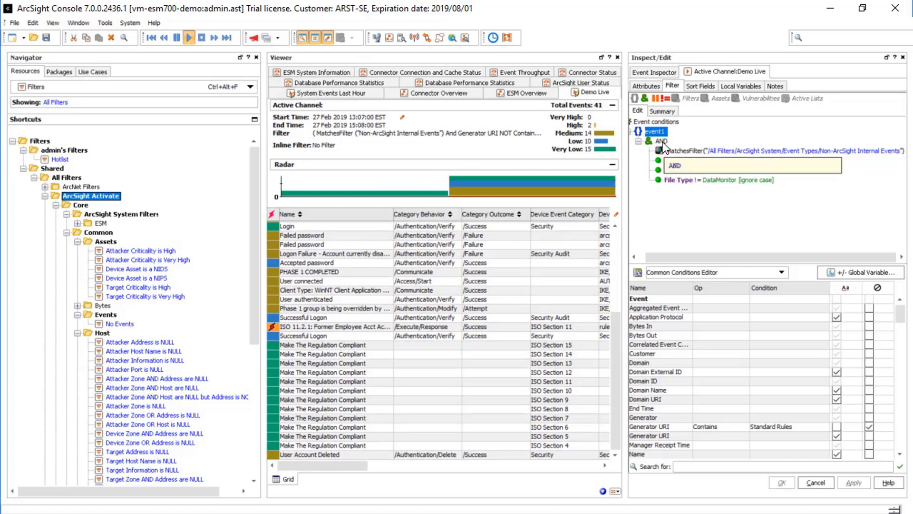
- Add a new Root > Name condition under the filter's AND group
right_click(662, 141)
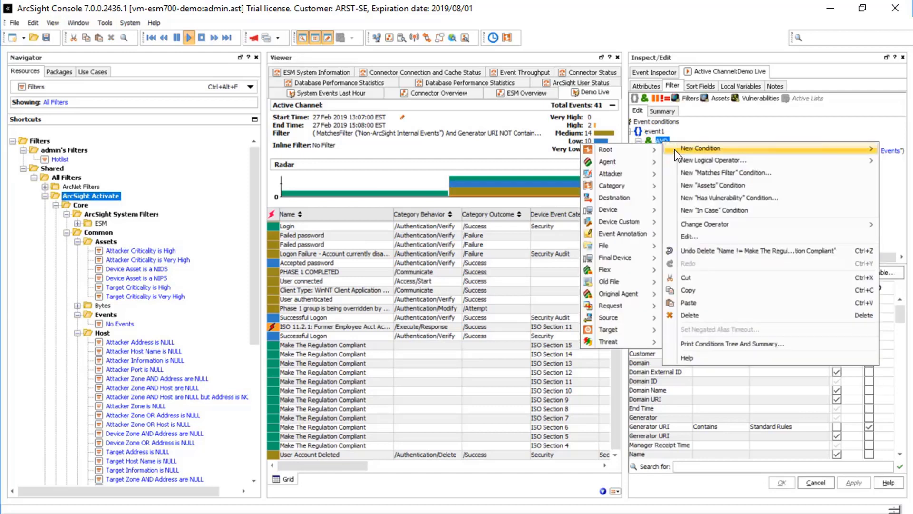
mouse_move(606, 150)
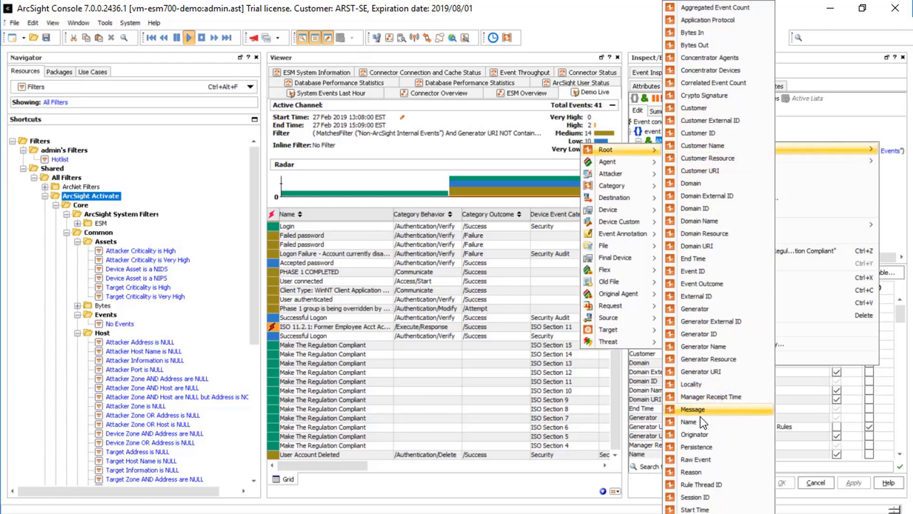
mouse_move(702, 422)
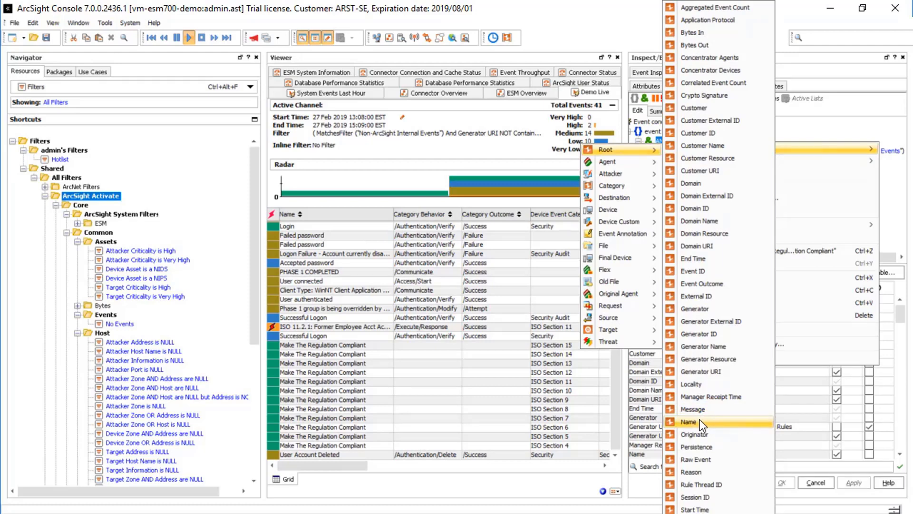
left_click(688, 422)
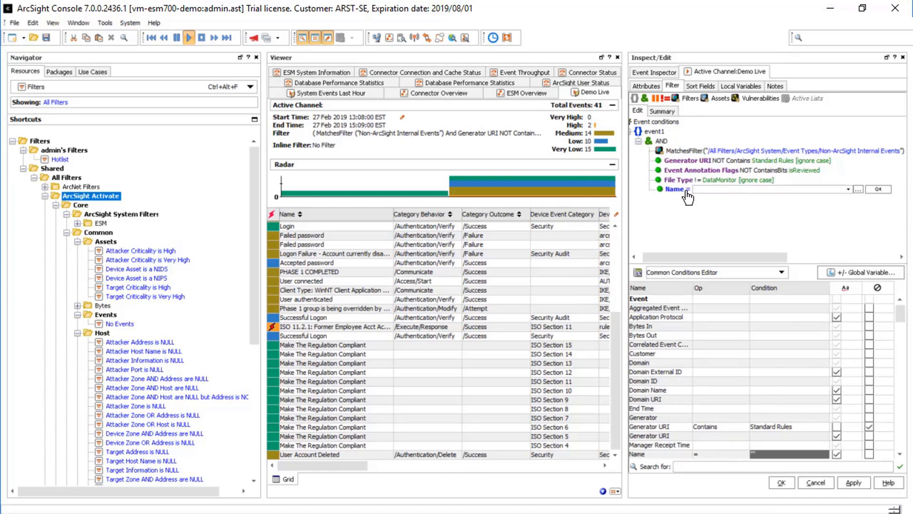
- Complete the condition as Name != Make The Regulation Compliant
left_click(693, 189)
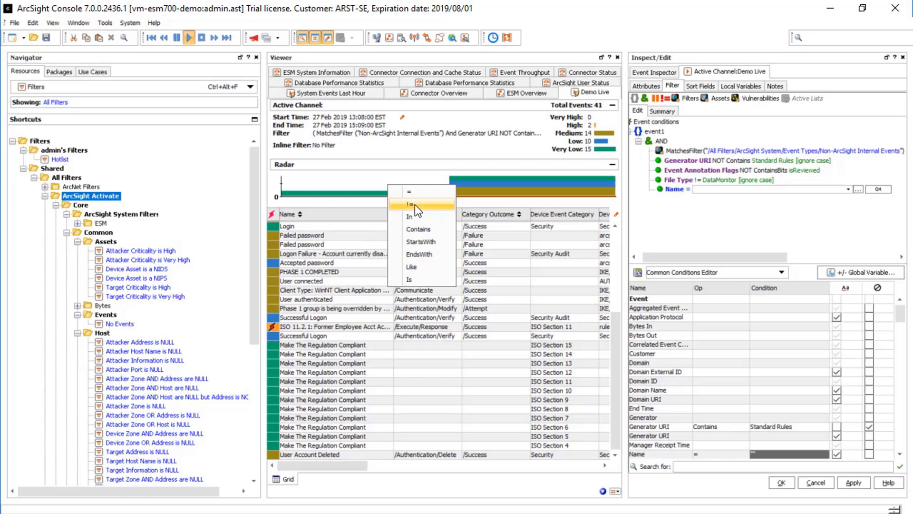
left_click(415, 204)
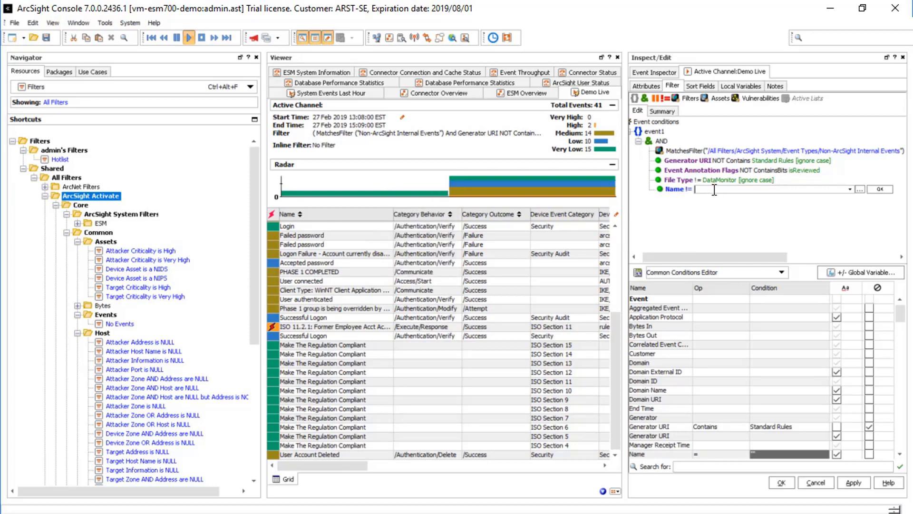
type("Male")
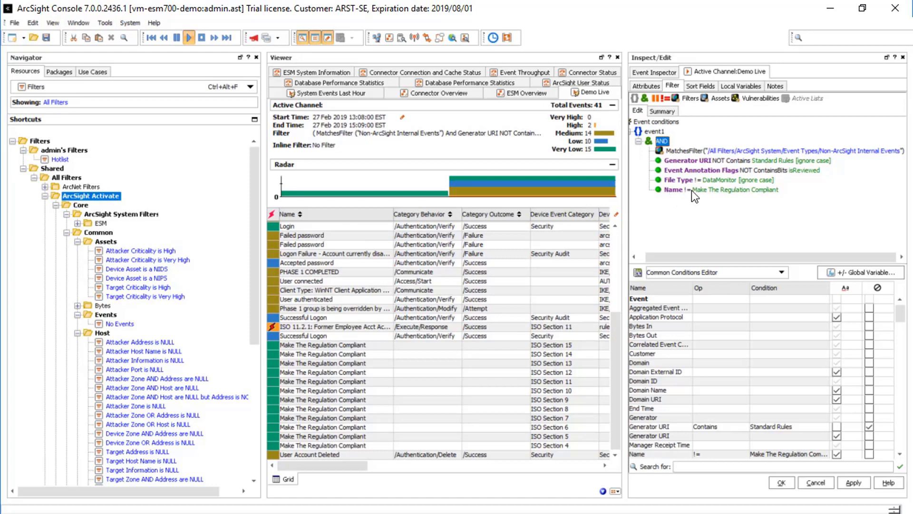
mouse_move(837, 394)
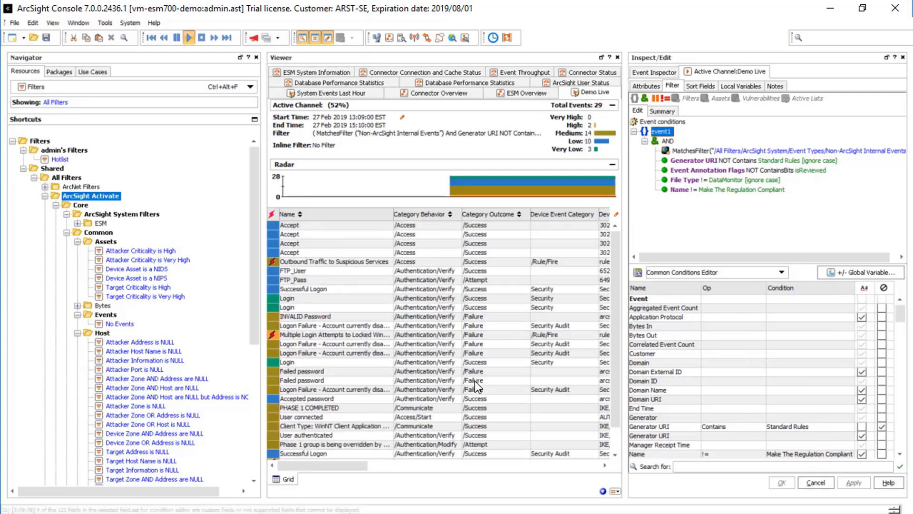
- Apply the updated filter so the grid shows 29 events without Make The Regulation Compliant
scroll("down", 3)
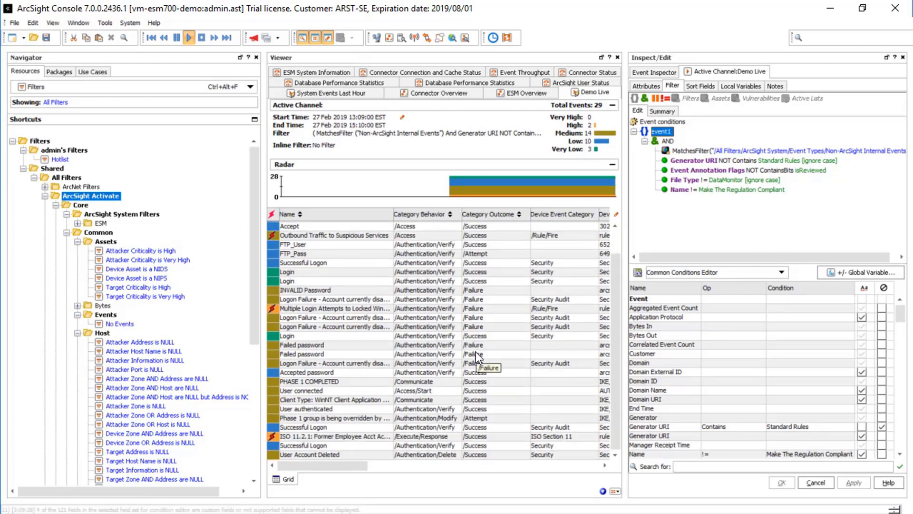